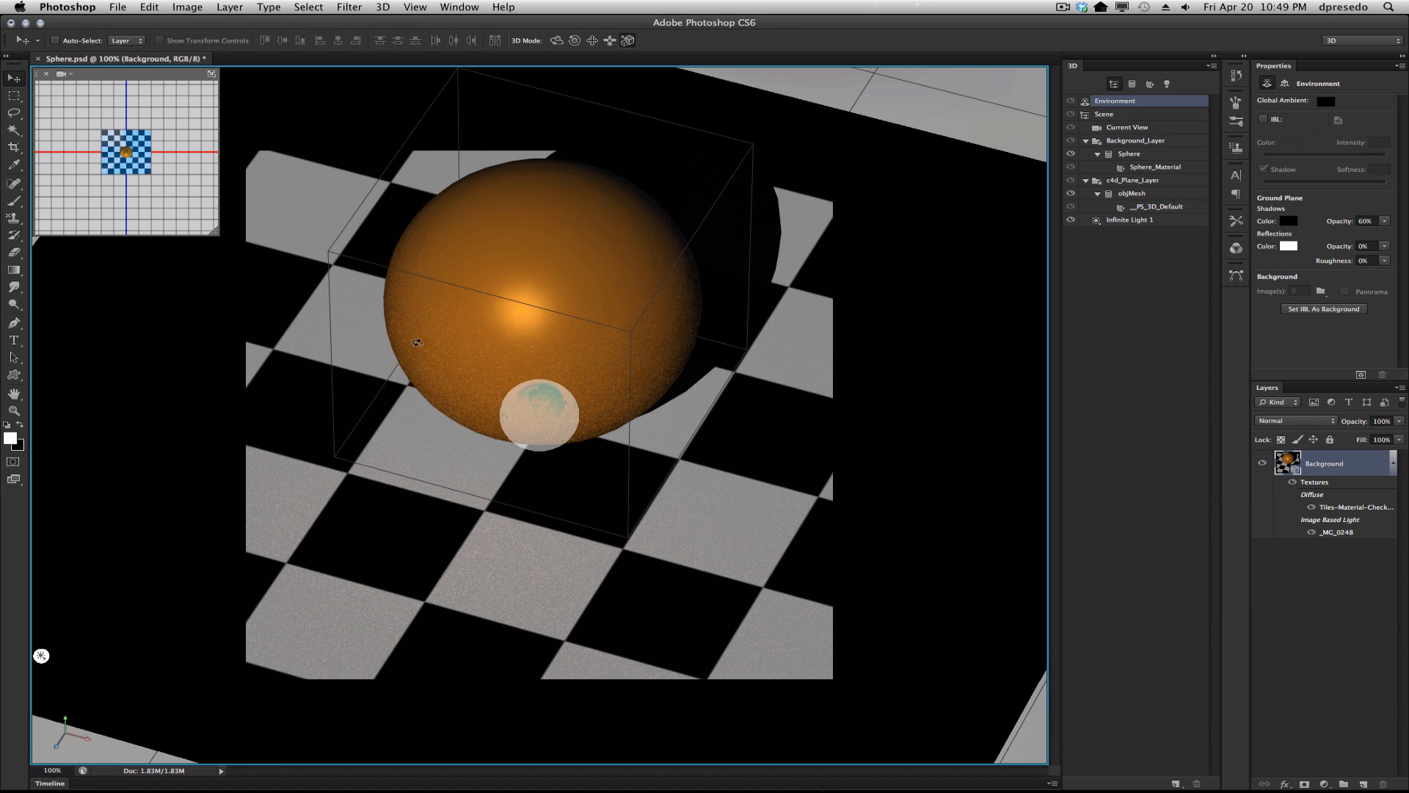
{"action": "mouse_move", "coordinate": [541, 377]}
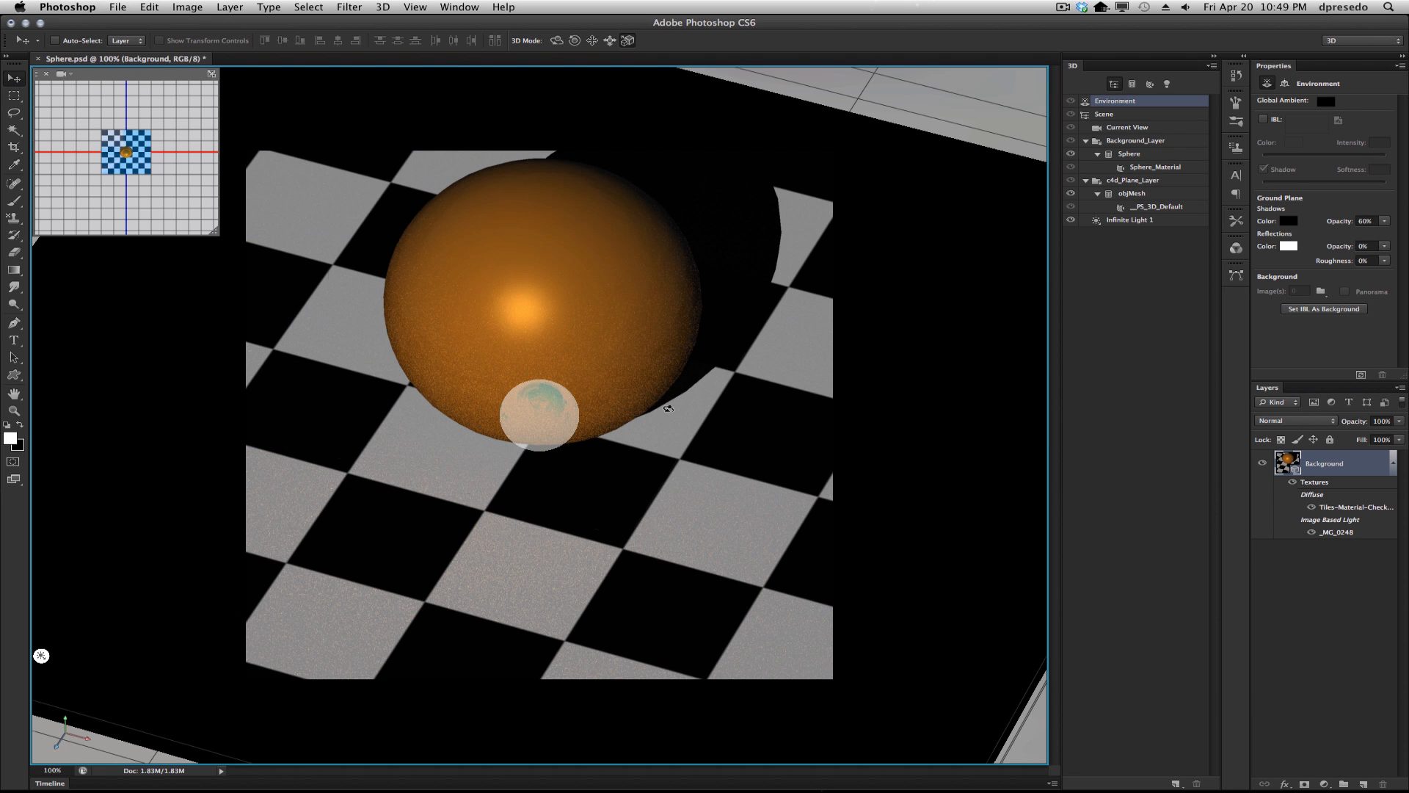
Step: Select the Sphere mesh under Background_Layer so Properties shows its mesh and shadow settings
{"action": "left_click", "coordinate": [1129, 154]}
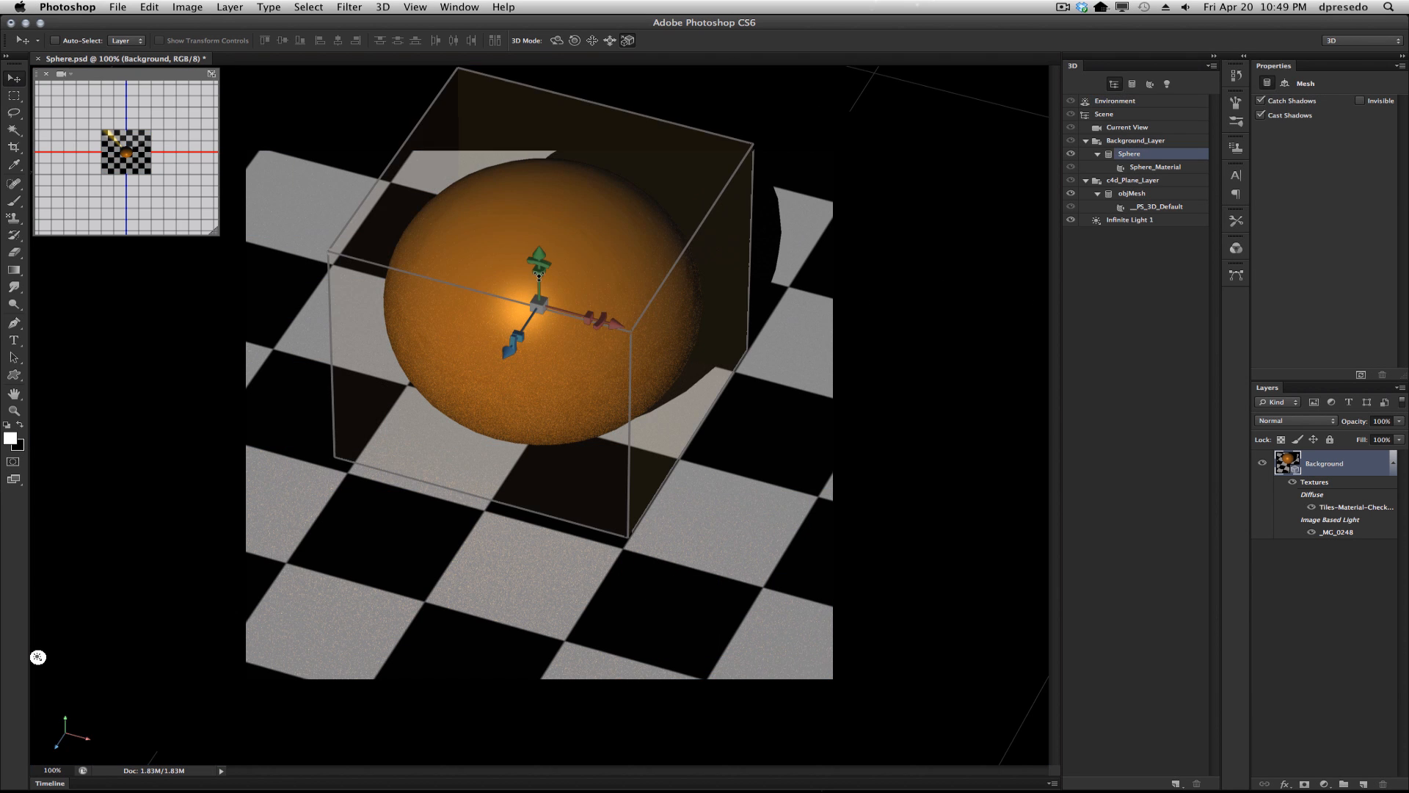
Step: Change Sphere_Material from orange to a clear, shiny glass preset that refracts the checkerboard
{"action": "left_click", "coordinate": [1155, 167]}
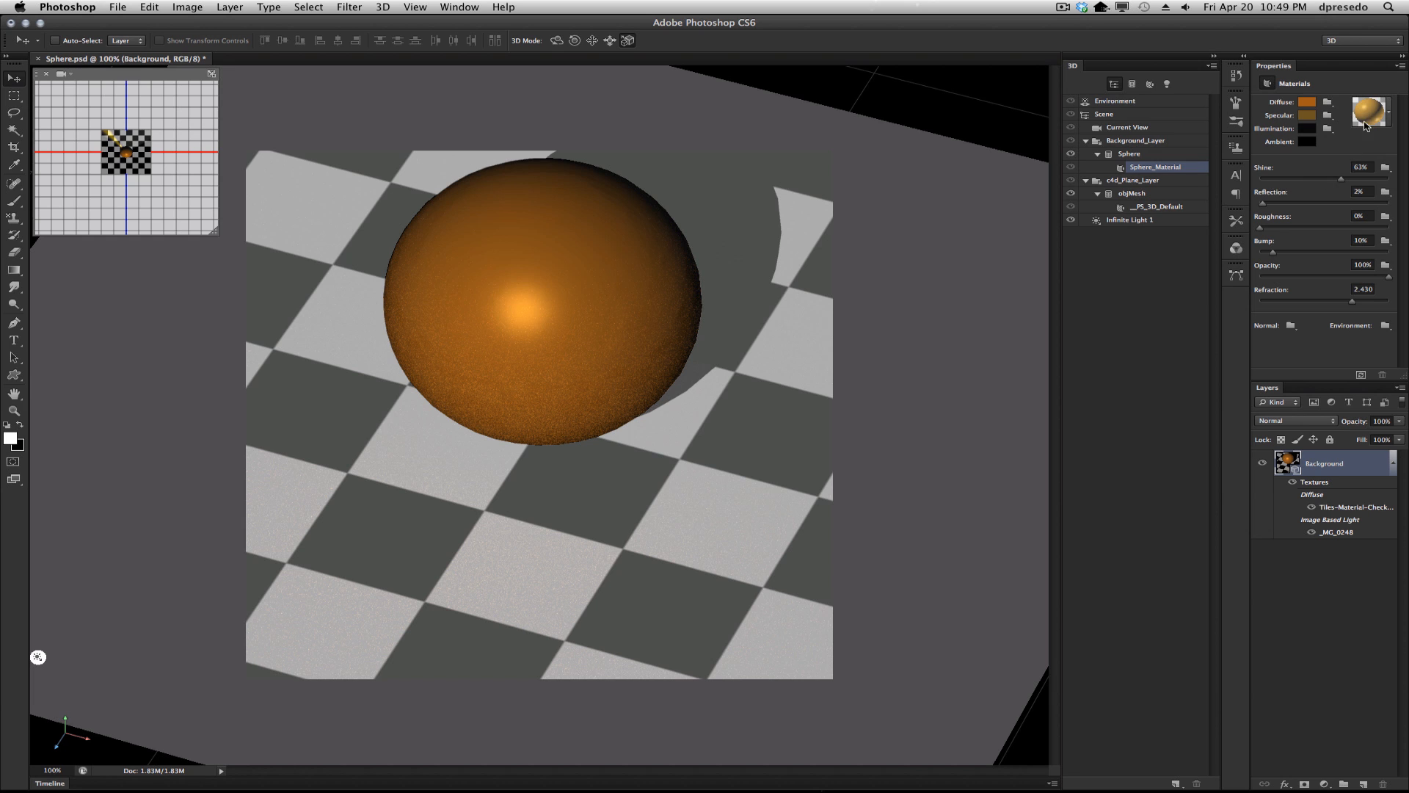
{"action": "left_click", "coordinate": [1370, 111]}
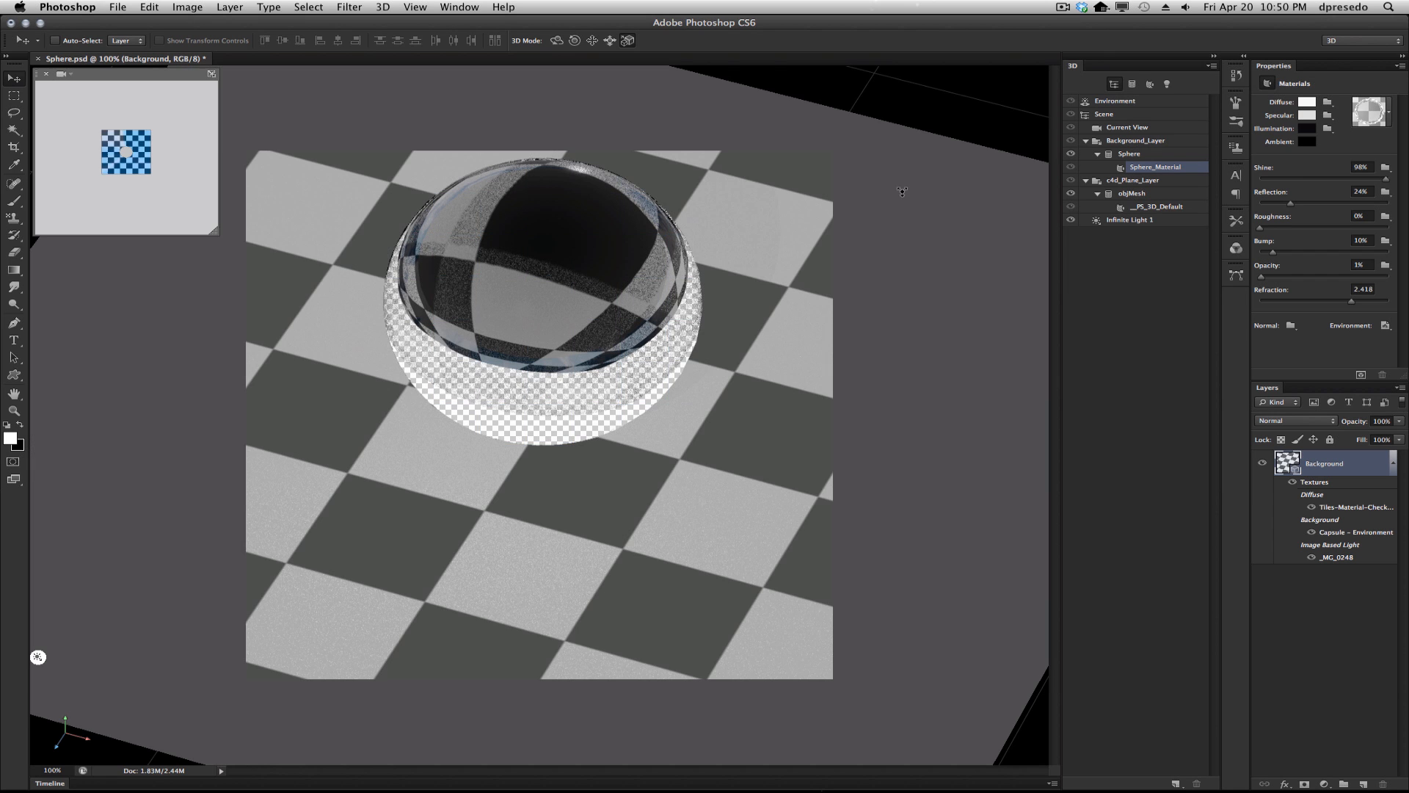
Step: Switch to the 3D camera tool to dolly back until the whole plane and sphere fit in view
{"action": "left_click", "coordinate": [611, 41]}
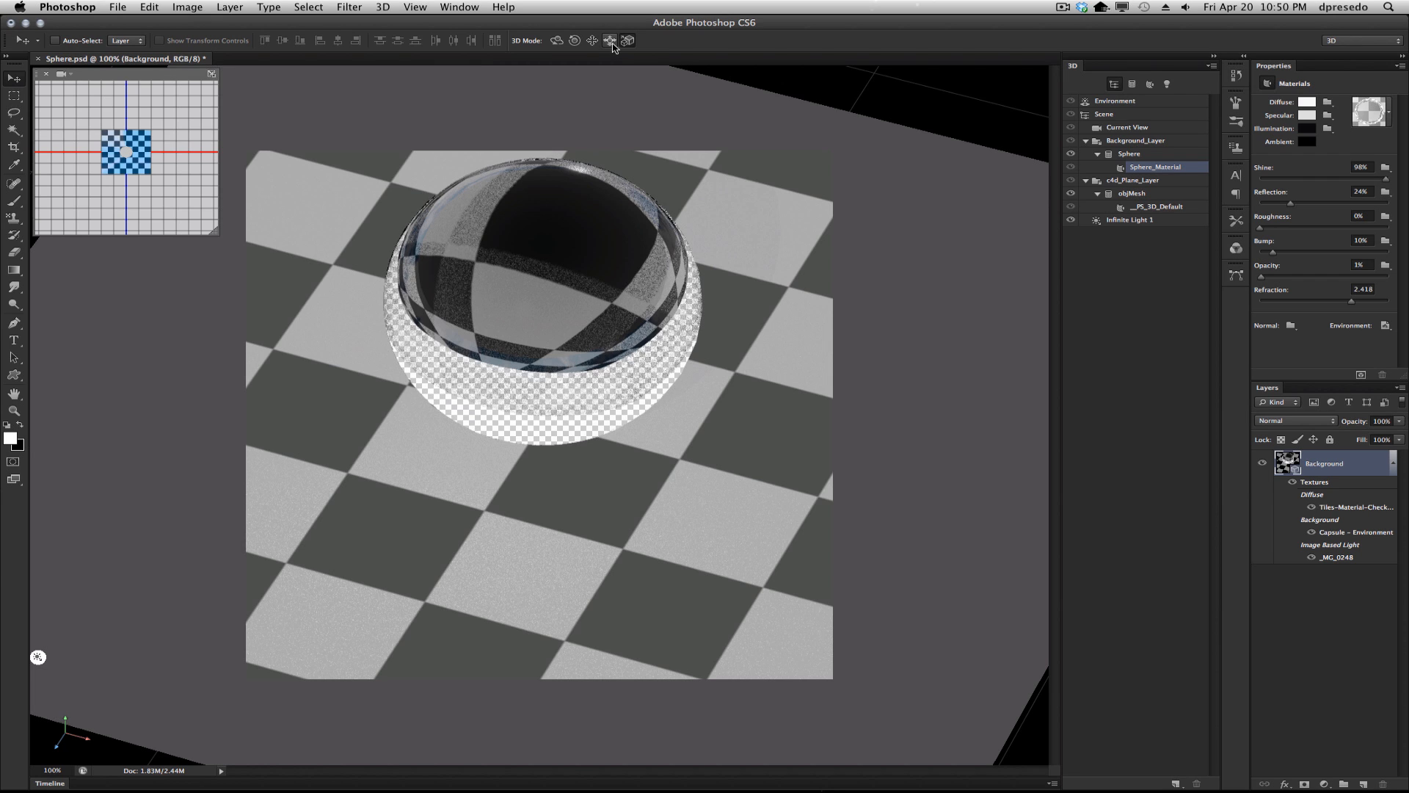
{"action": "mouse_move", "coordinate": [611, 41]}
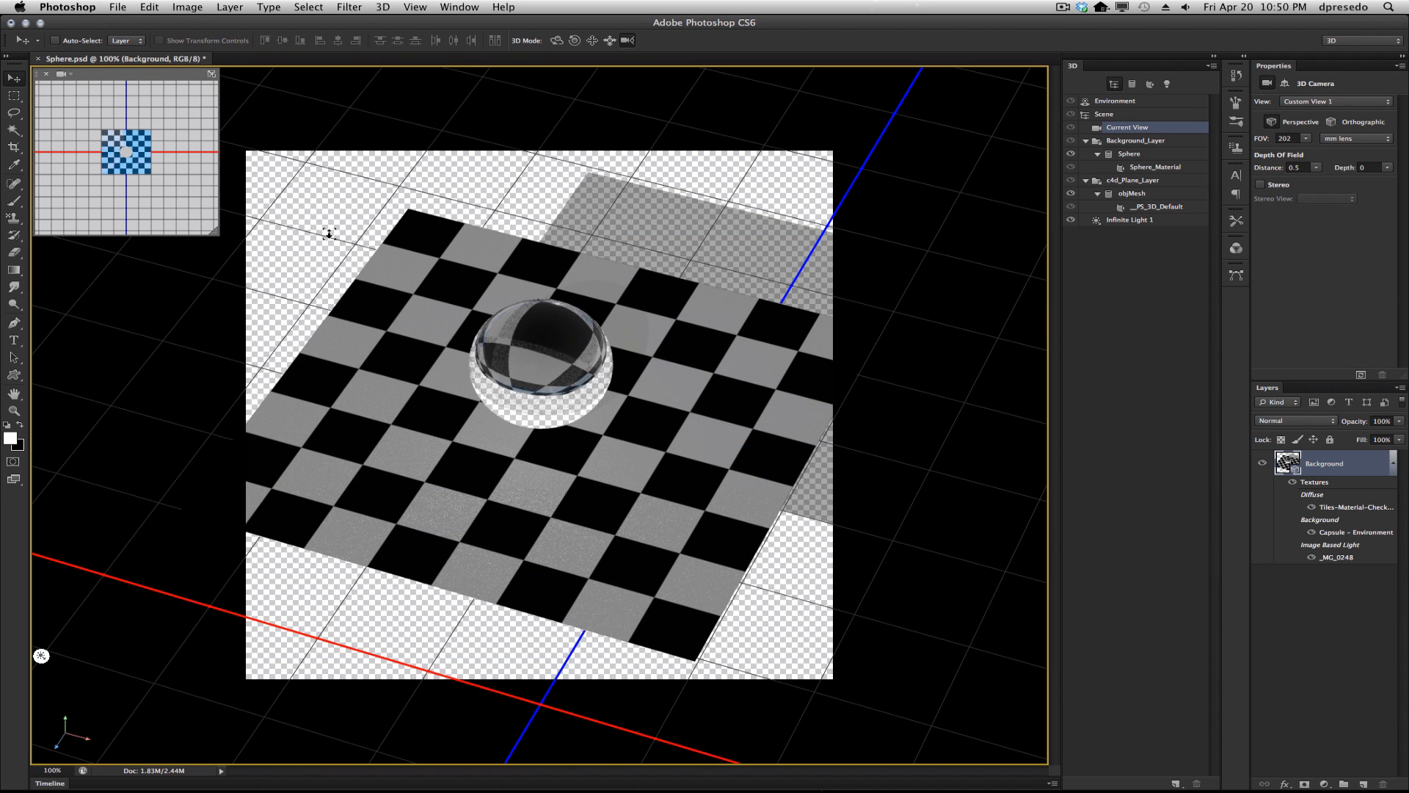
{"action": "mouse_move", "coordinate": [1346, 725]}
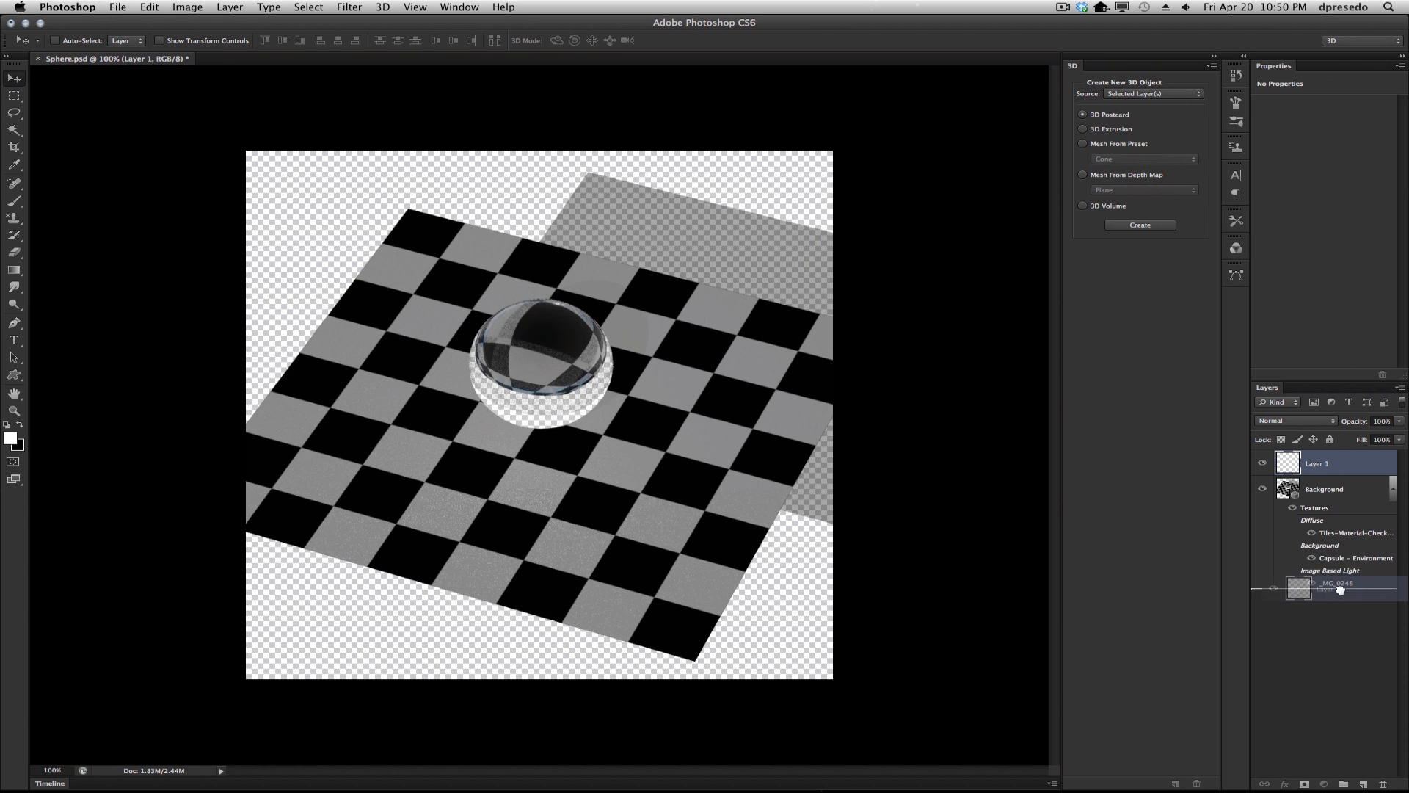
{"action": "left_click_drag", "start_coordinate": [1338, 462], "coordinate": [1339, 577]}
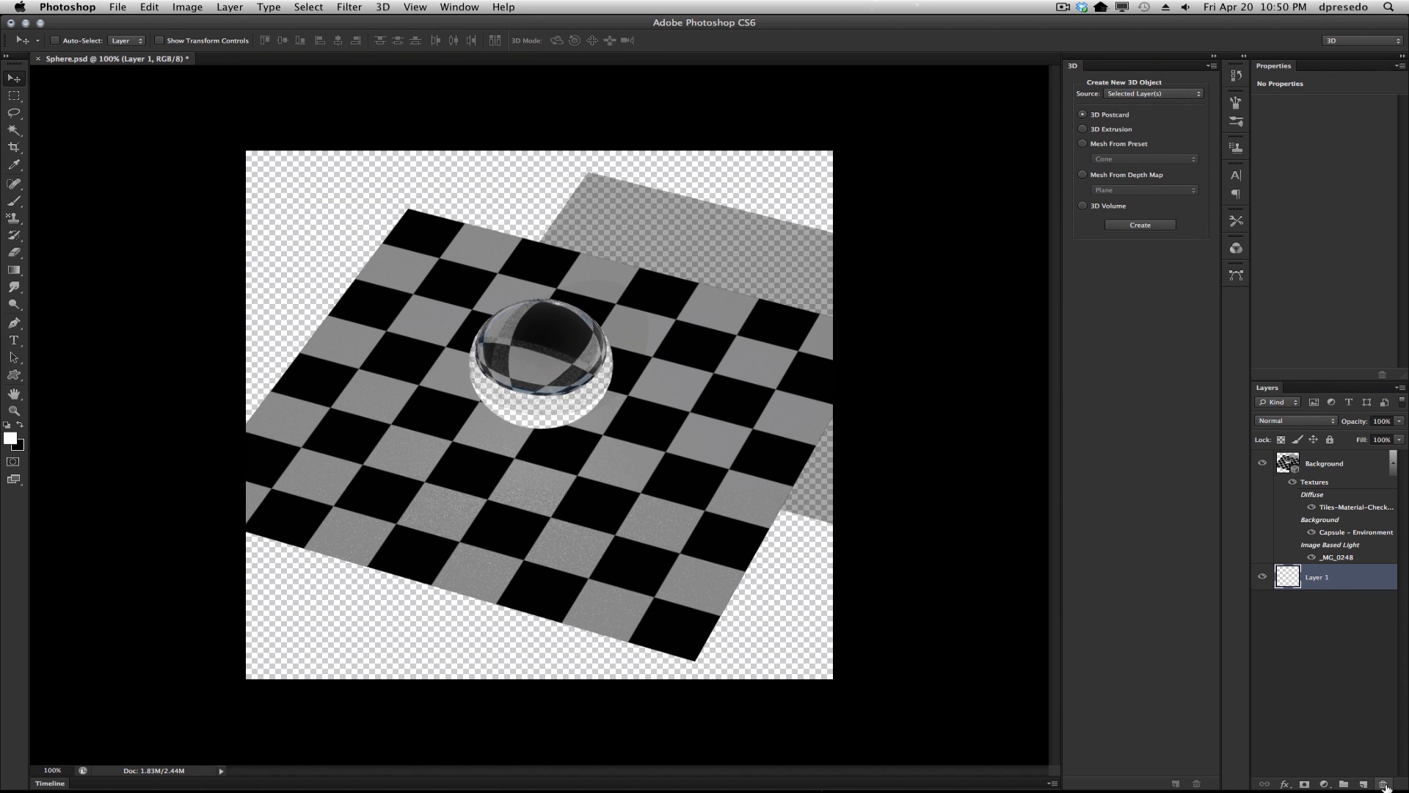
{"action": "mouse_move", "coordinate": [1387, 788]}
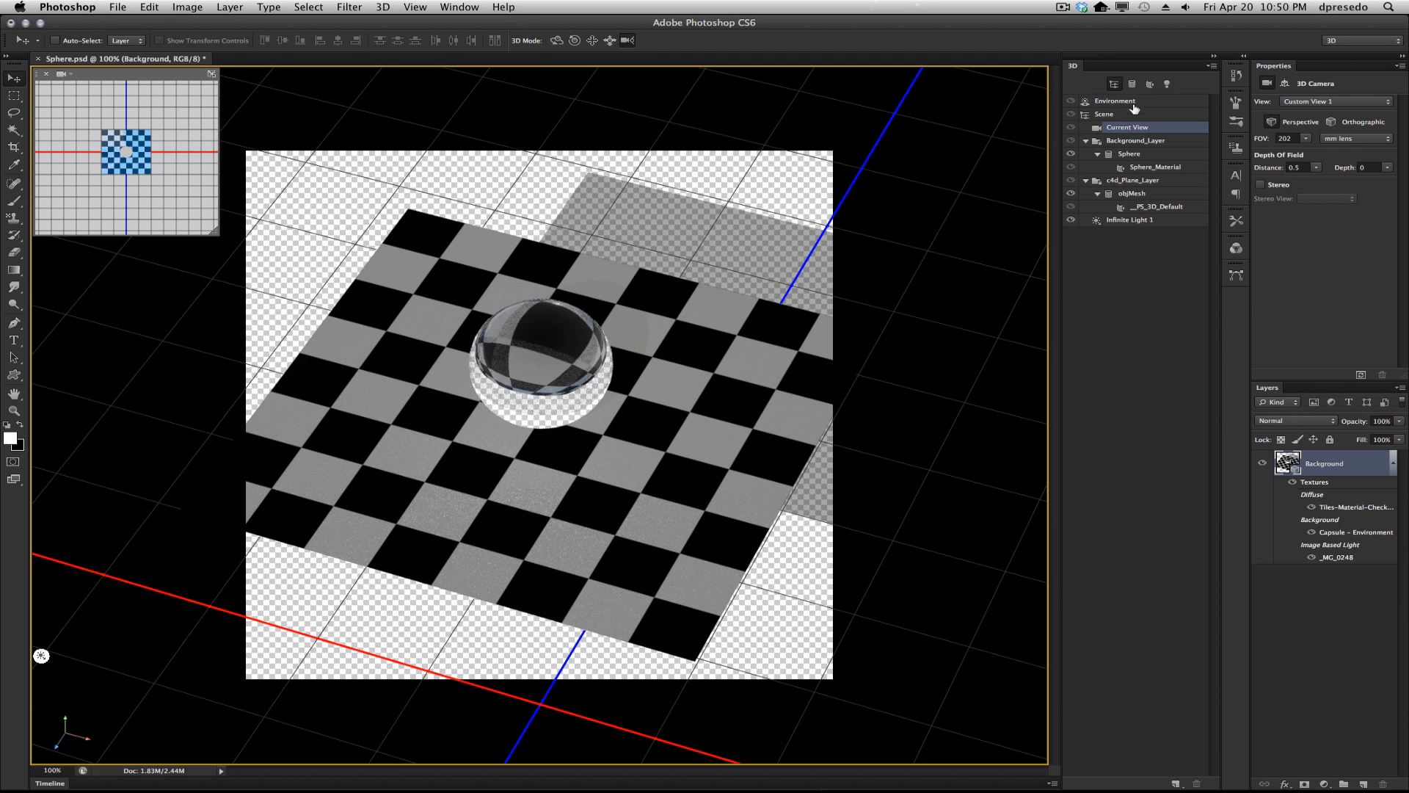
Step: Set the Environment's cloud IBL image as the background and render the glass sphere against it
{"action": "left_click", "coordinate": [1114, 101]}
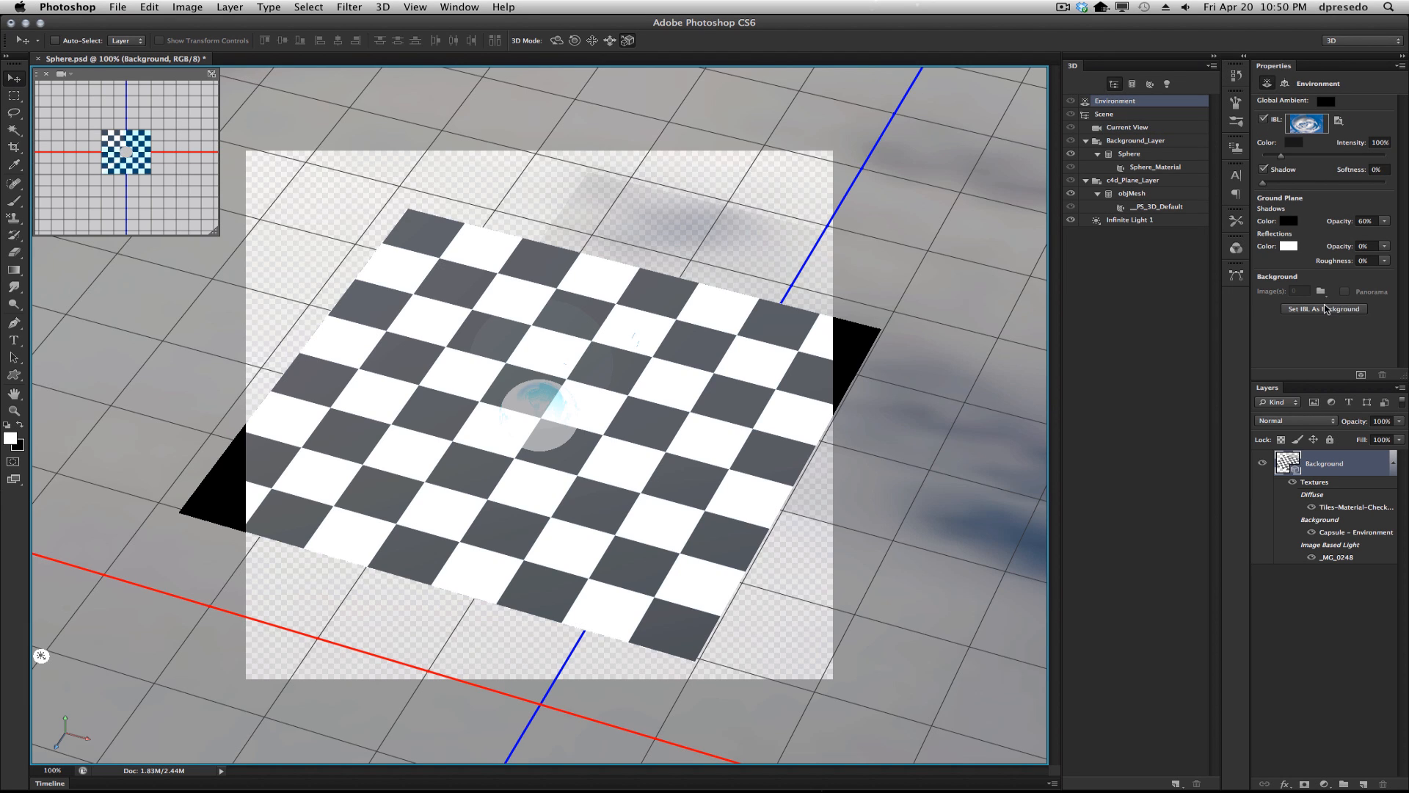
{"action": "left_click", "coordinate": [1321, 290]}
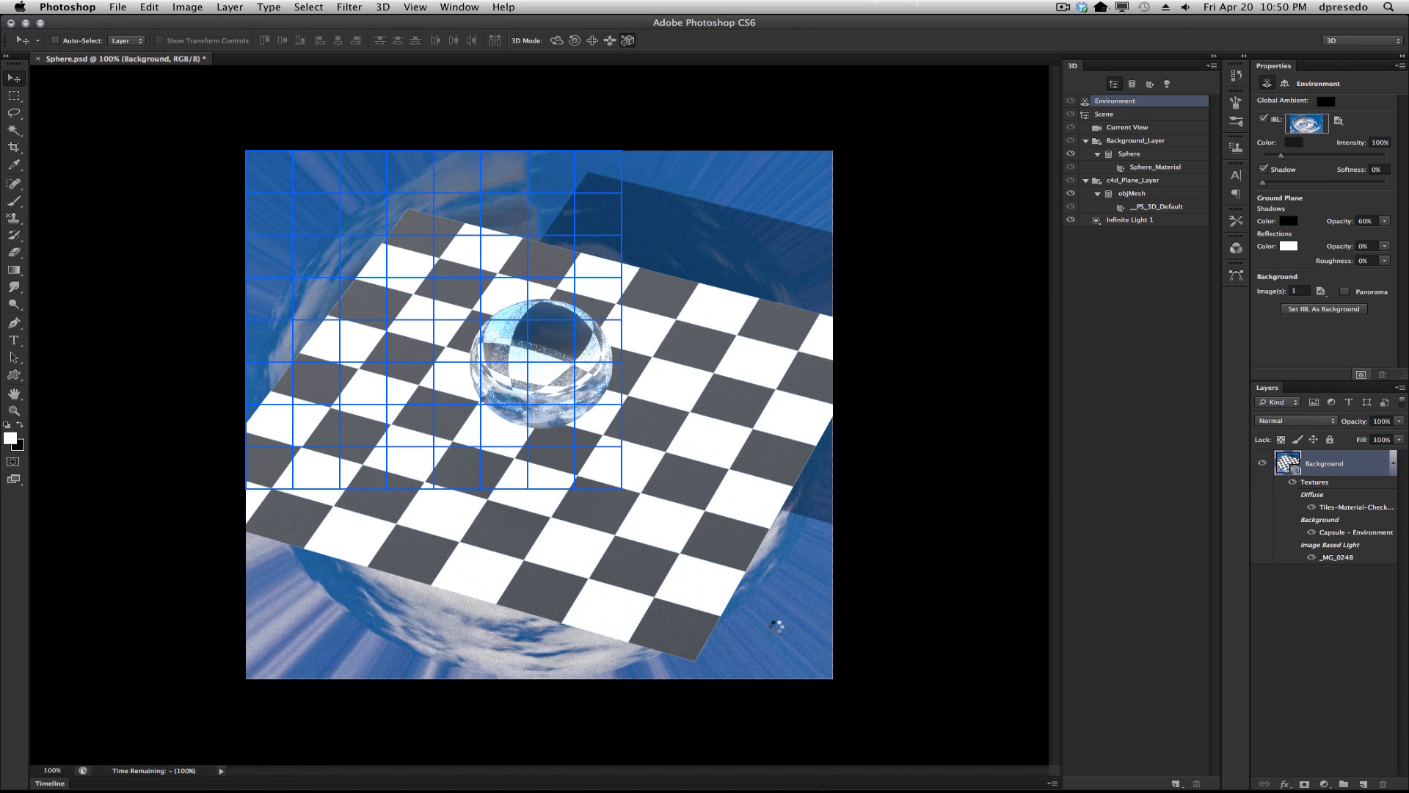
{"action": "left_click_drag", "start_coordinate": [778, 625], "coordinate": [554, 186]}
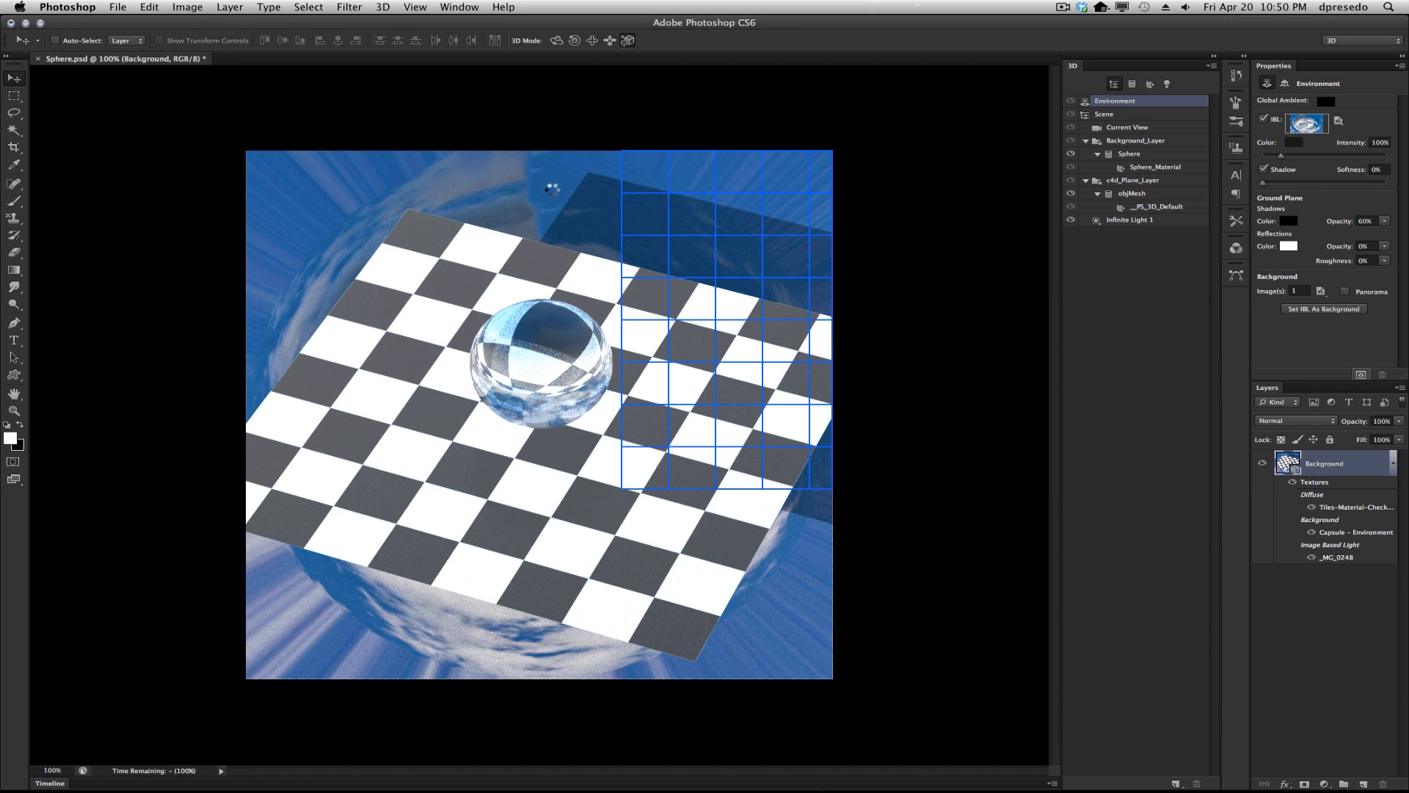